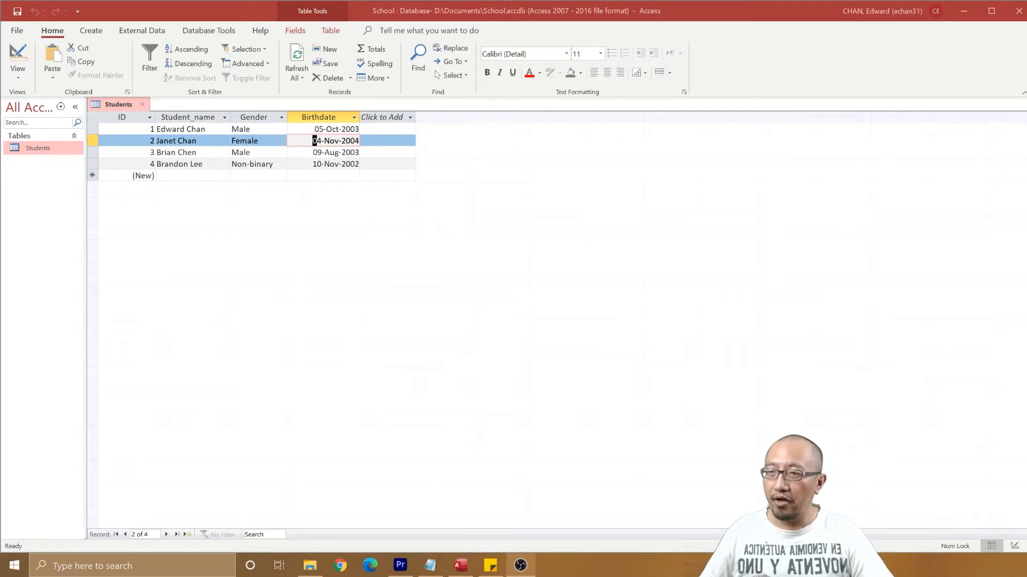
{"action": "left_click", "coordinate": [176, 152]}
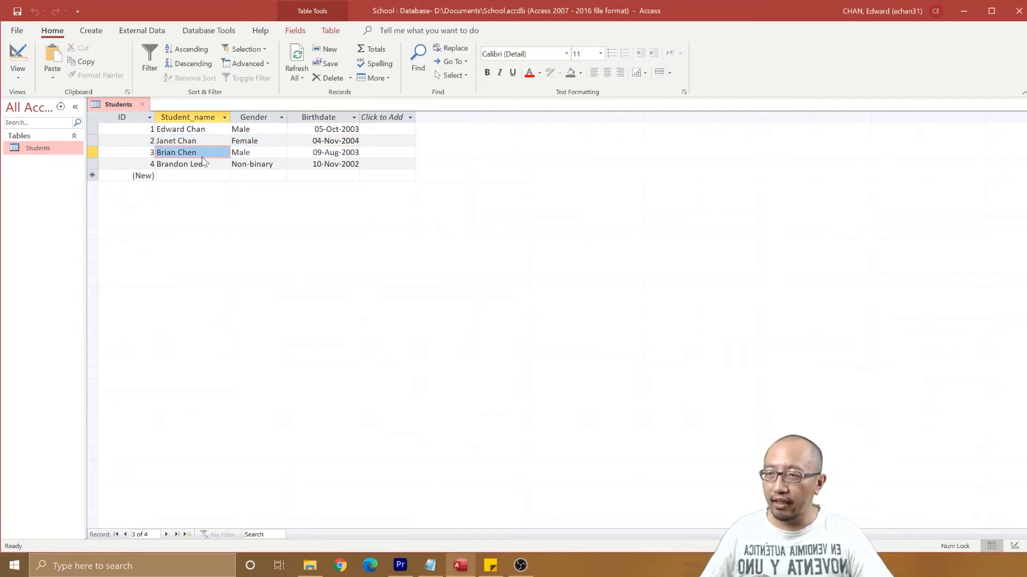
{"action": "left_click", "coordinate": [93, 129]}
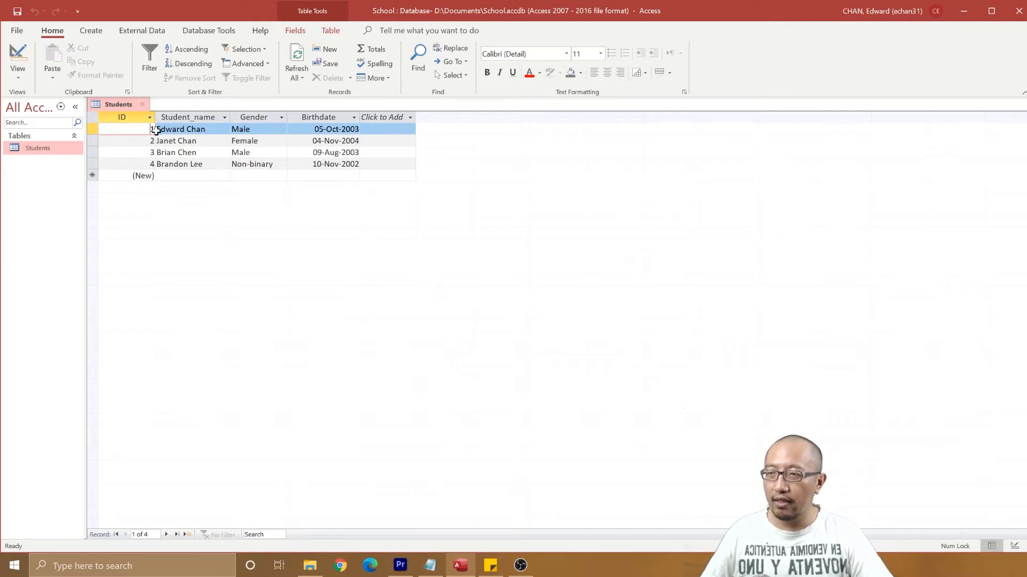
{"action": "left_click", "coordinate": [175, 140]}
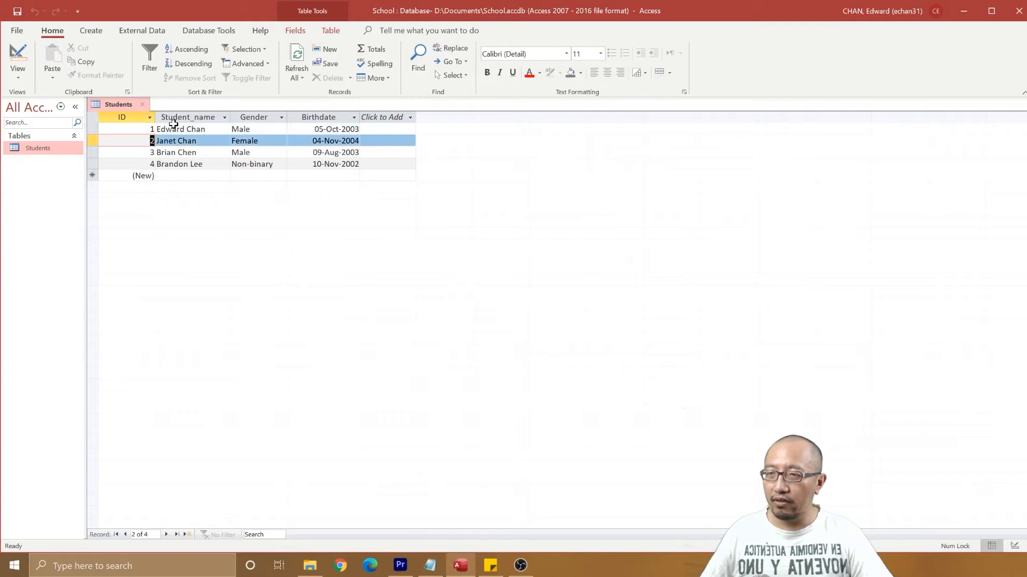
{"action": "mouse_move", "coordinate": [221, 133]}
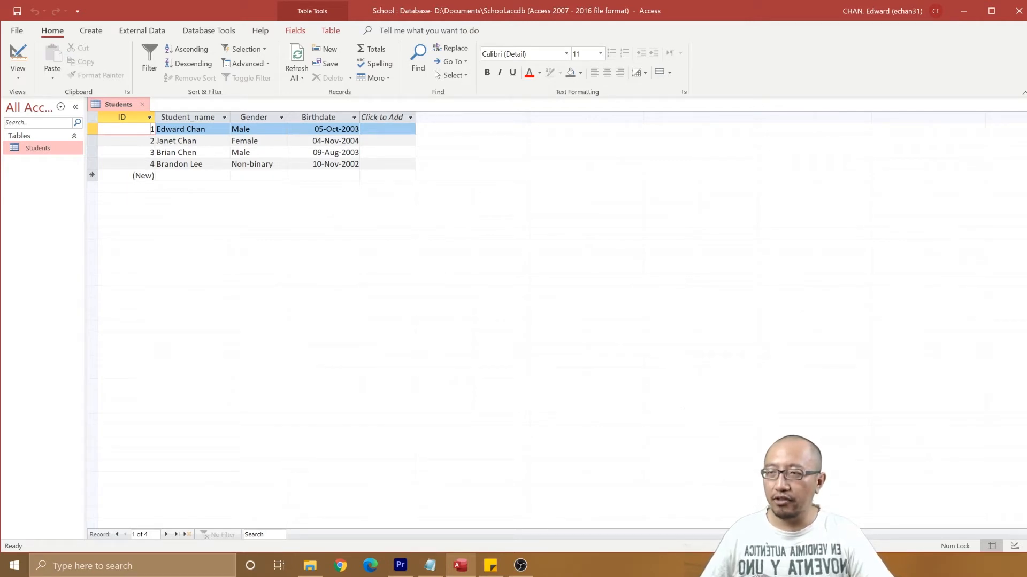
{"action": "left_click", "coordinate": [150, 140]}
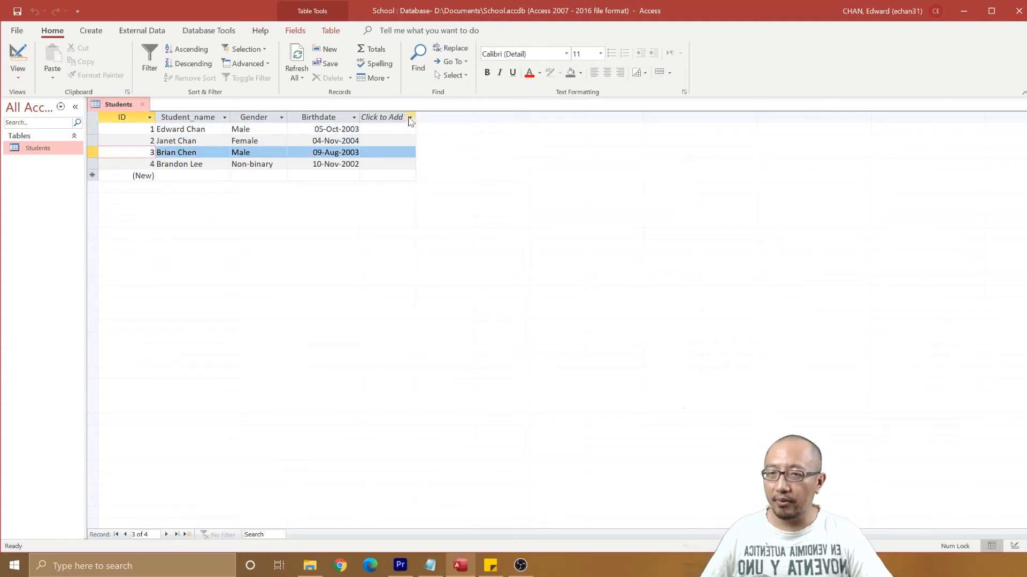
Step: Add a Short Text field named Username after Birthdate and move to its first cell
{"action": "left_click", "coordinate": [408, 117]}
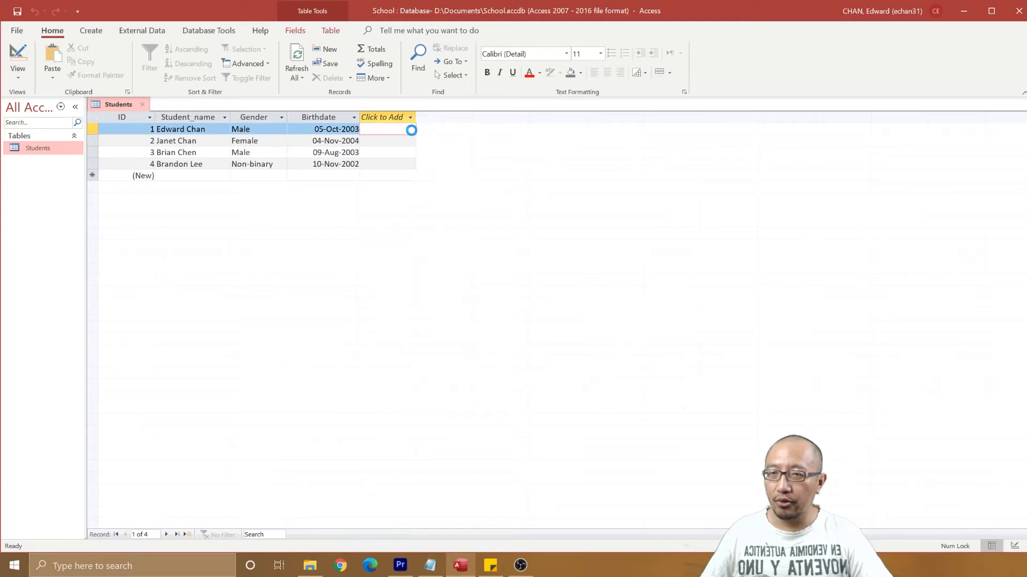
{"action": "left_click", "coordinate": [382, 117]}
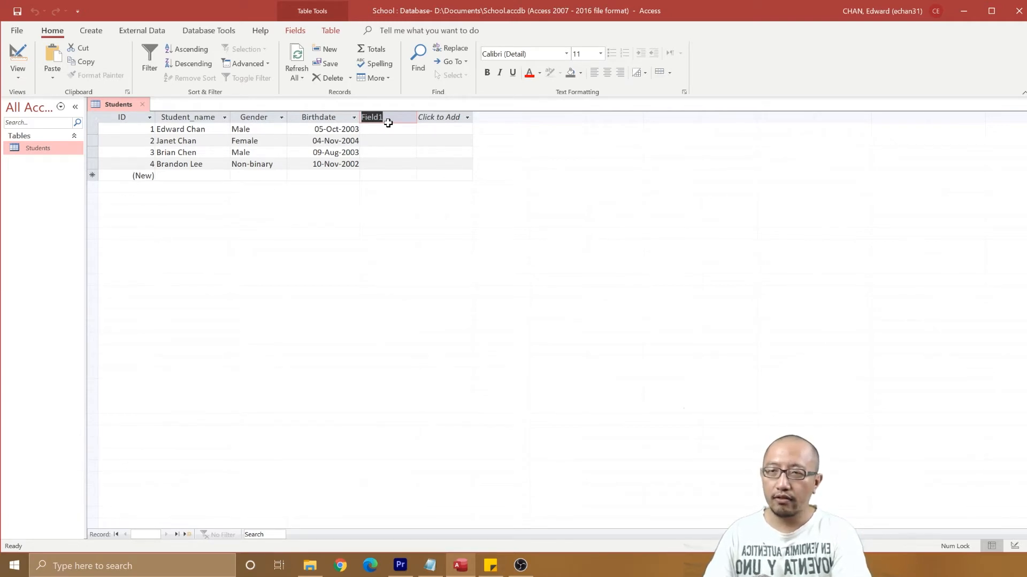
{"action": "type", "text": "username"}
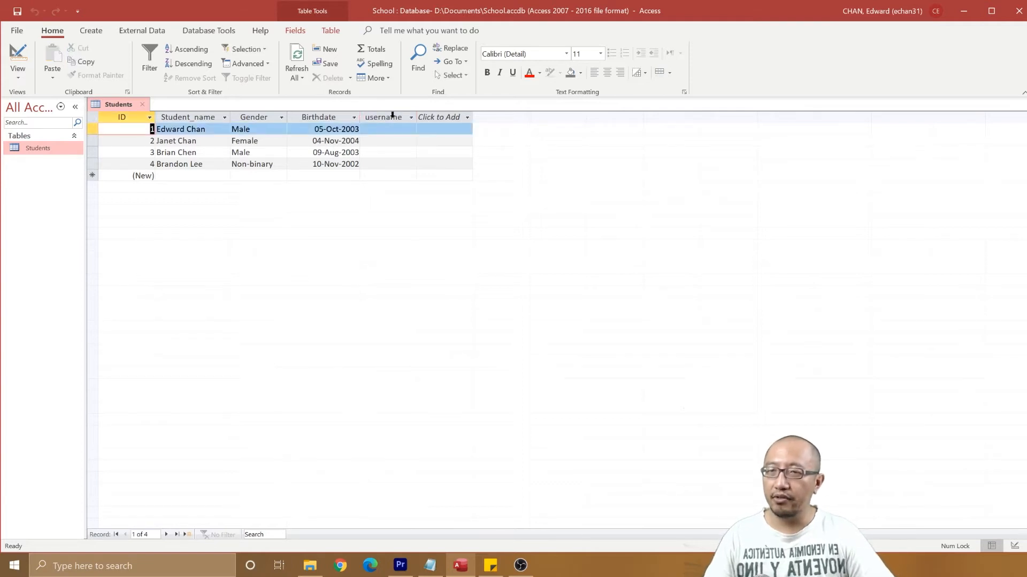
{"action": "left_click", "coordinate": [383, 117]}
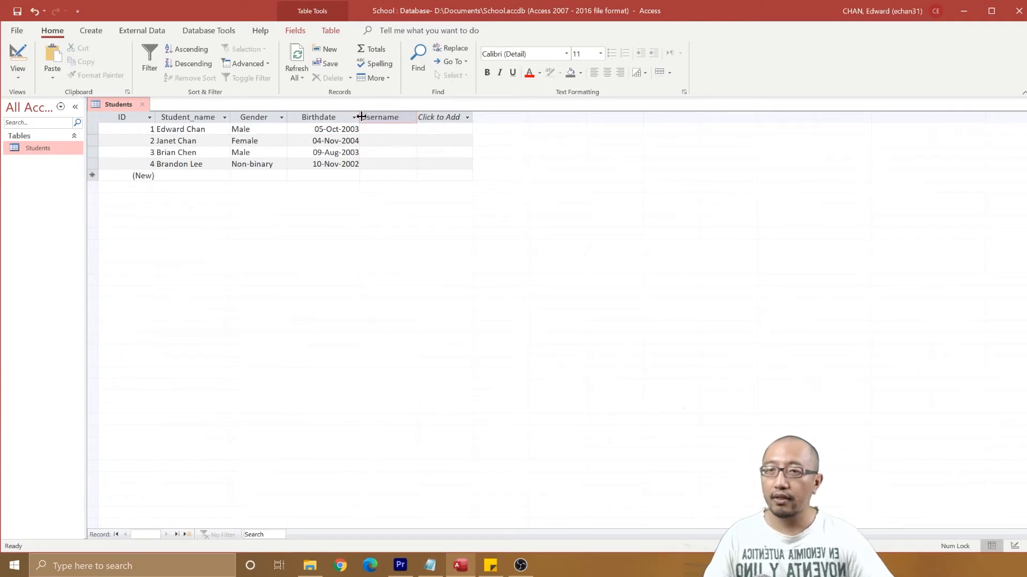
{"action": "left_click", "coordinate": [386, 129]}
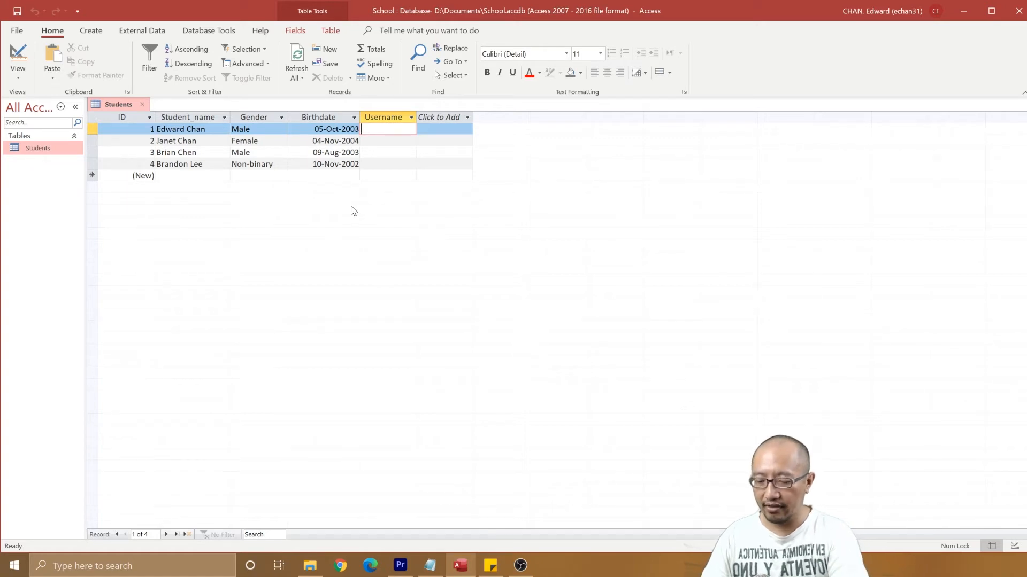
{"action": "type", "text": "echan12"}
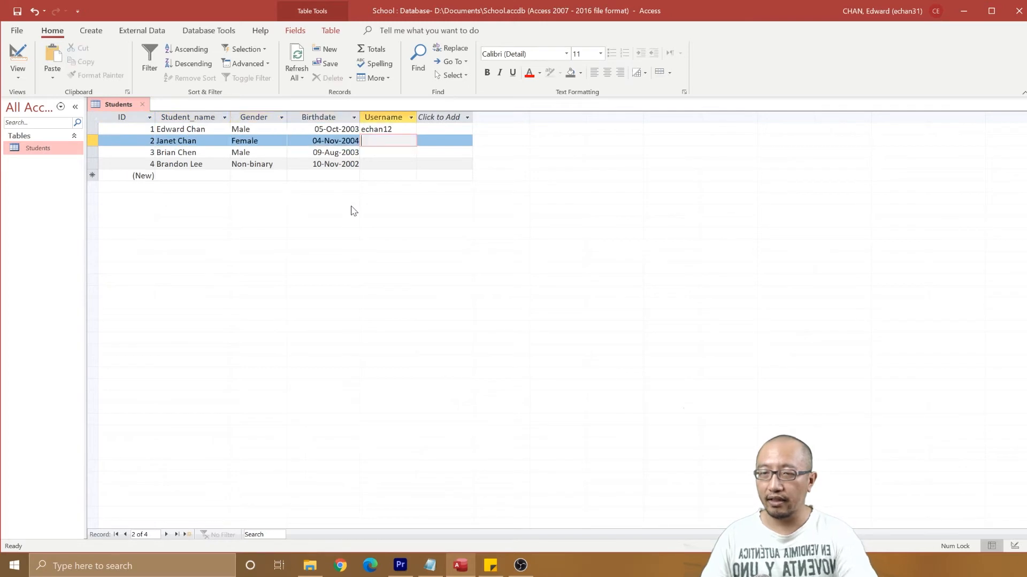
{"action": "type", "text": "jchan3"}
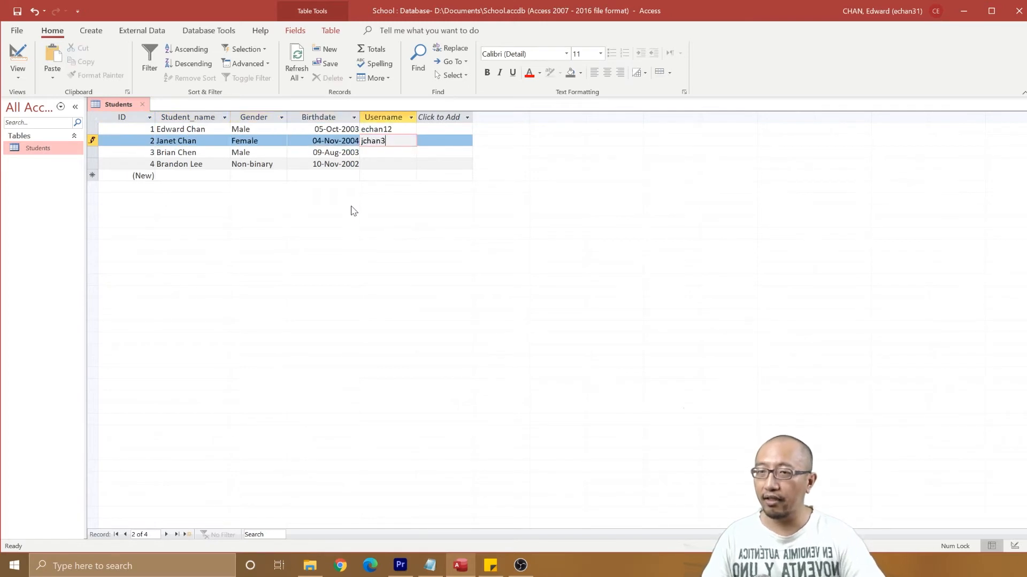
{"action": "type", "text": "0"}
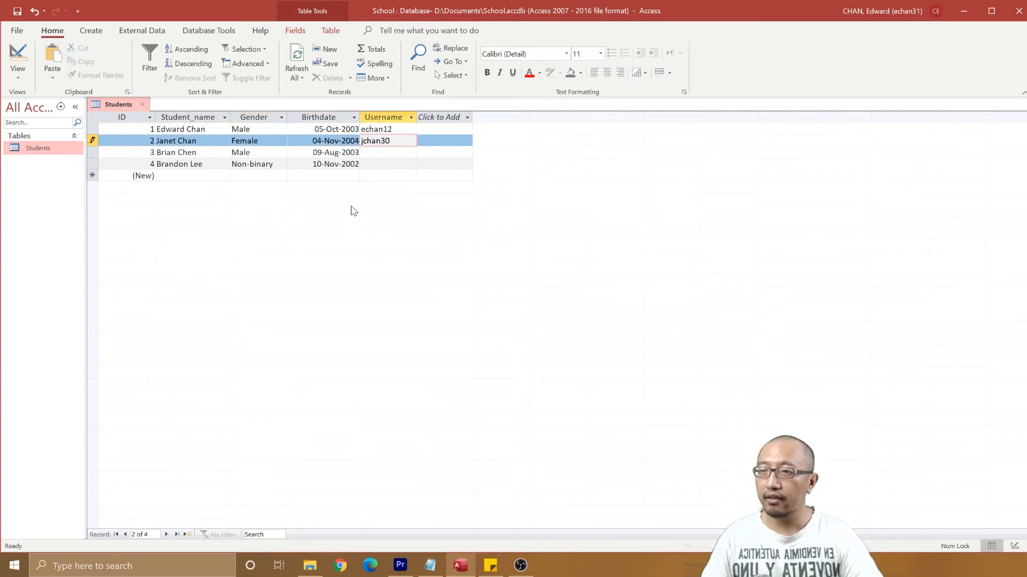
{"action": "type", "text": "bc"}
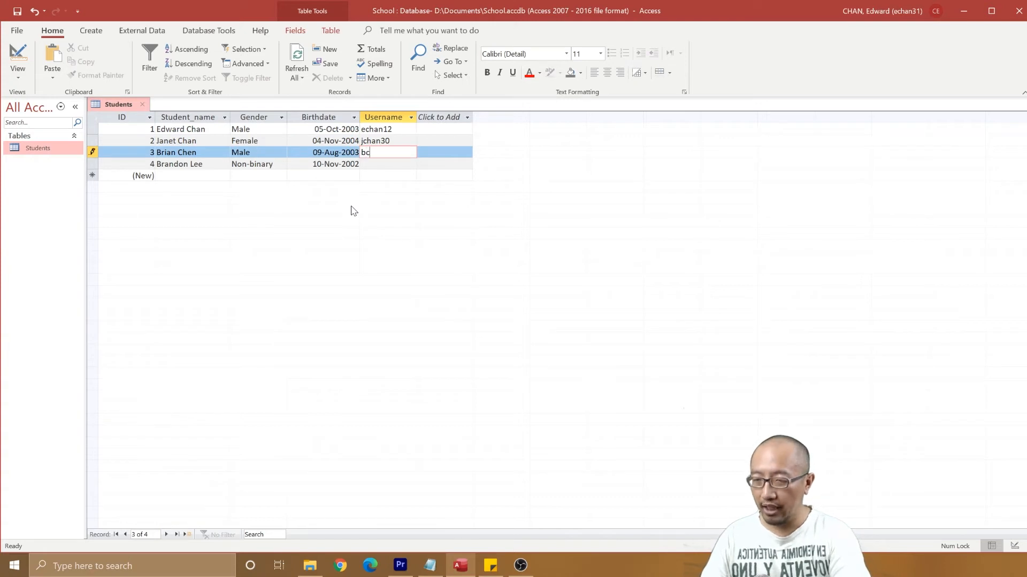
{"action": "type", "text": "hen"}
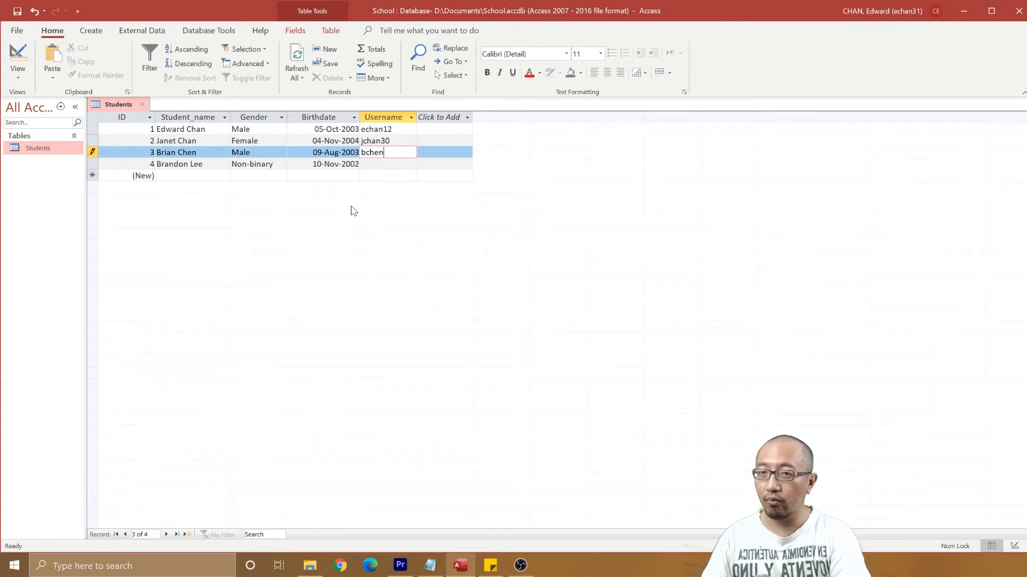
{"action": "type", "text": "1"}
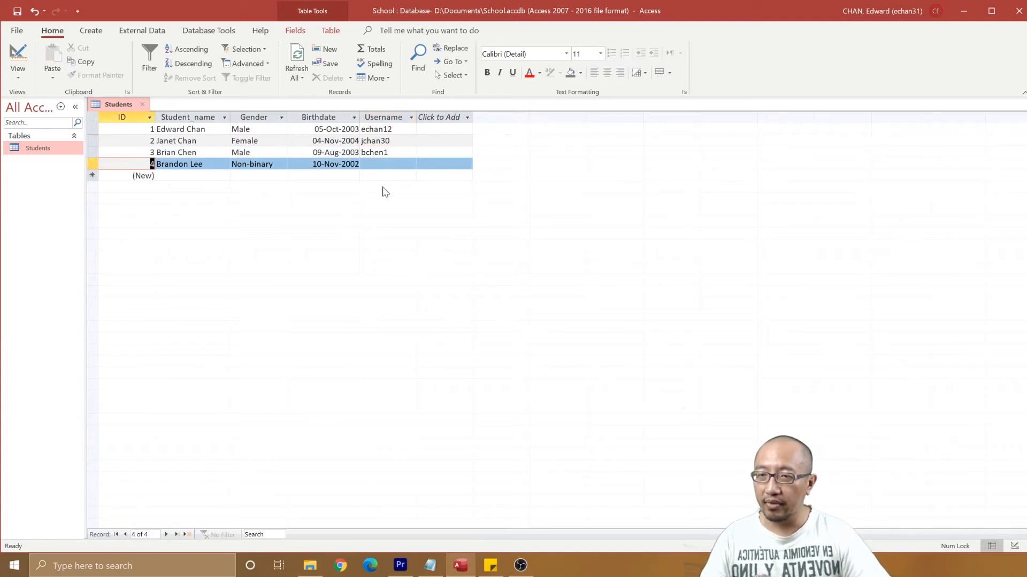
{"action": "type", "text": "blee3"}
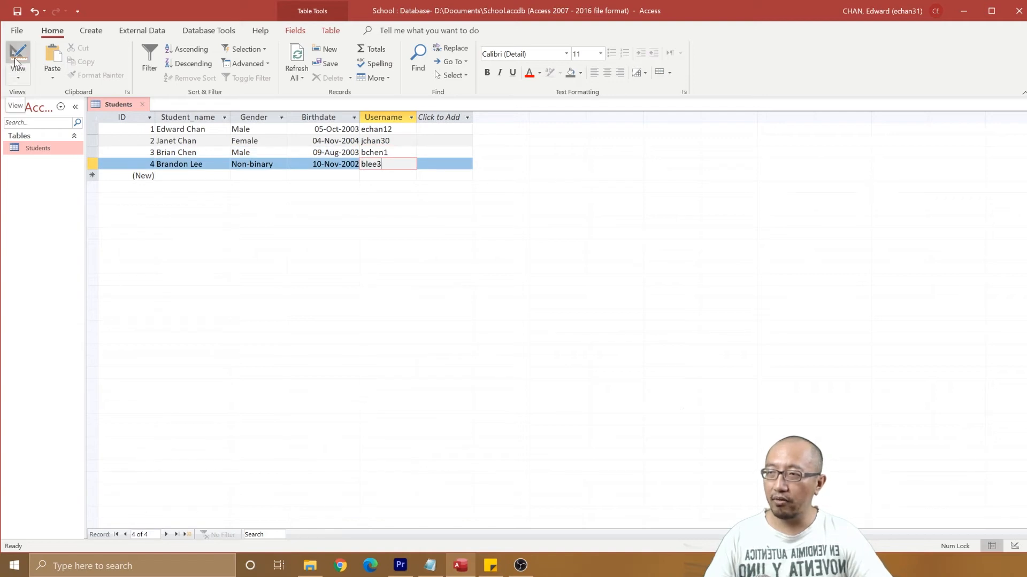
Step: In Design View make Username the primary key, then save and return to the records
{"action": "left_click", "coordinate": [17, 62]}
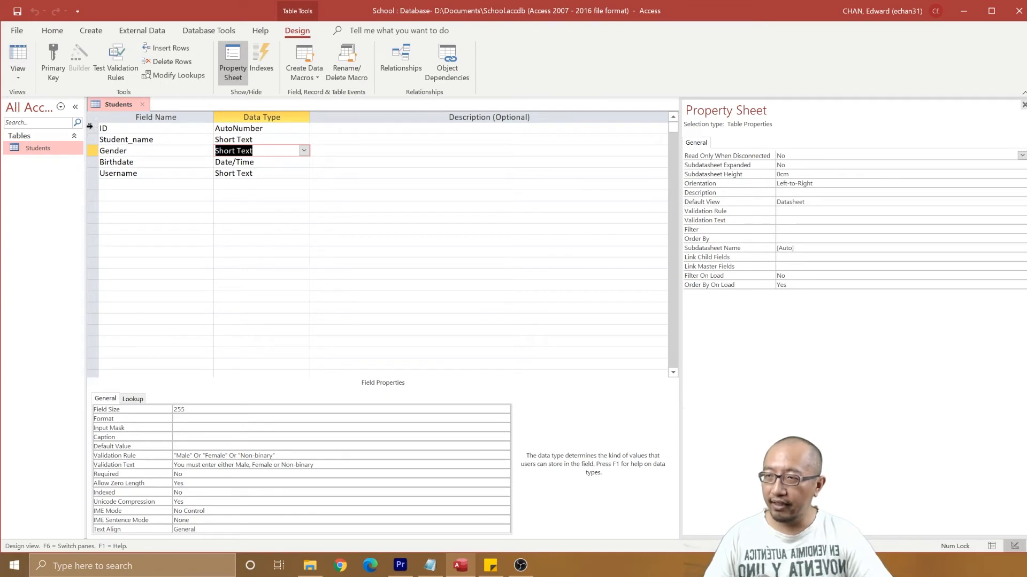
{"action": "left_click", "coordinate": [91, 128]}
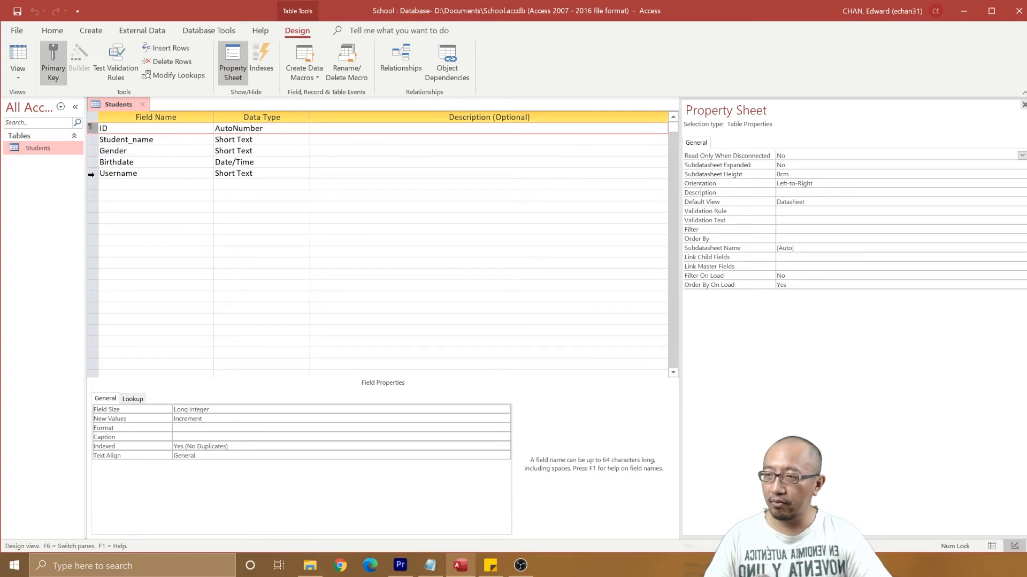
{"action": "right_click", "coordinate": [92, 173]}
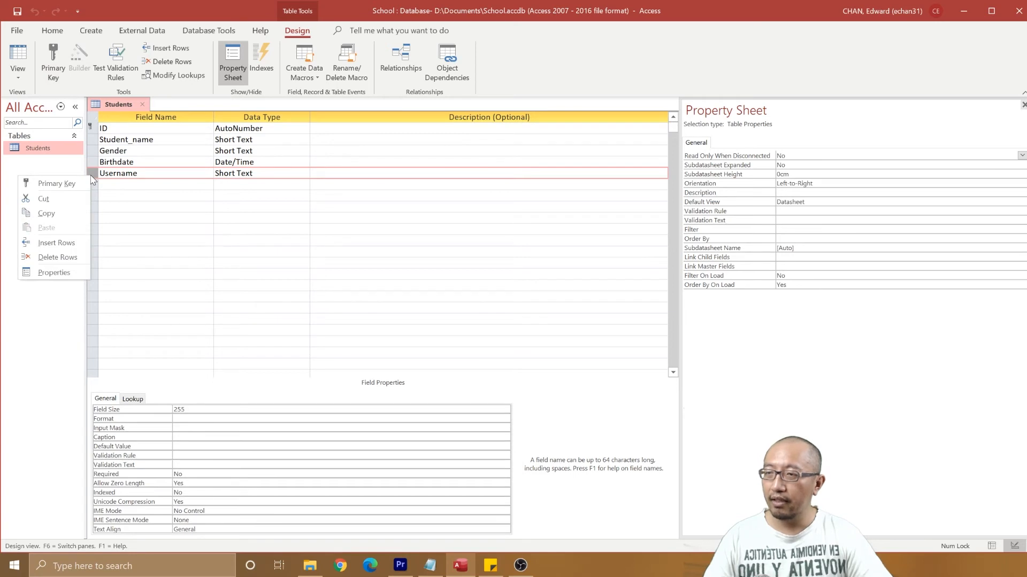
{"action": "mouse_move", "coordinate": [56, 184]}
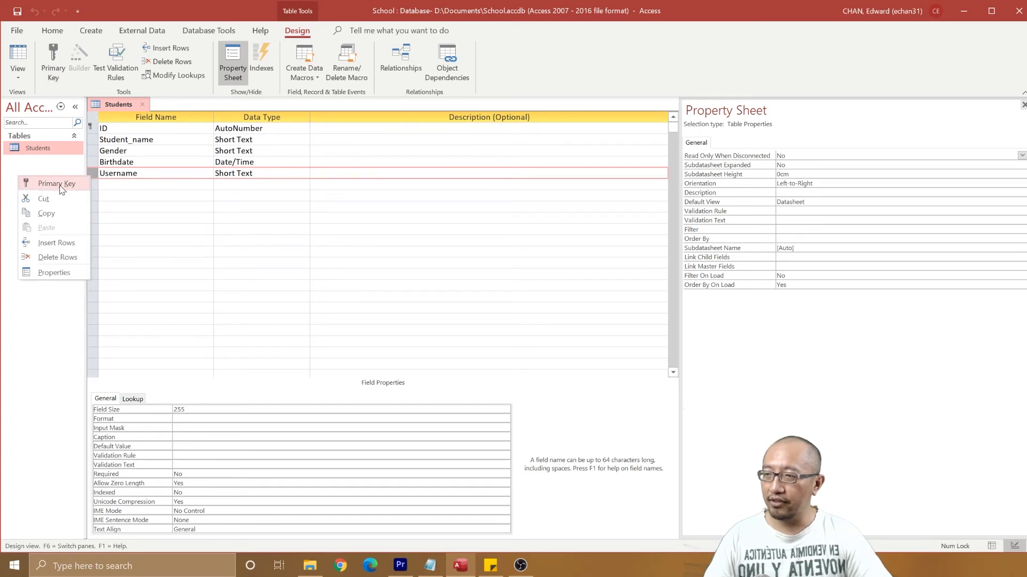
{"action": "left_click", "coordinate": [56, 183]}
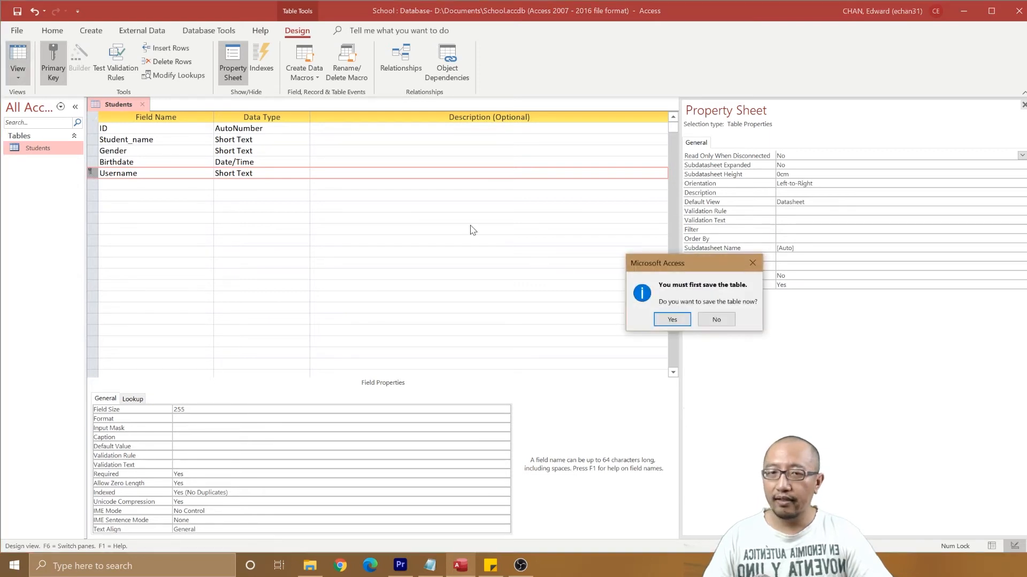
{"action": "left_click", "coordinate": [671, 320]}
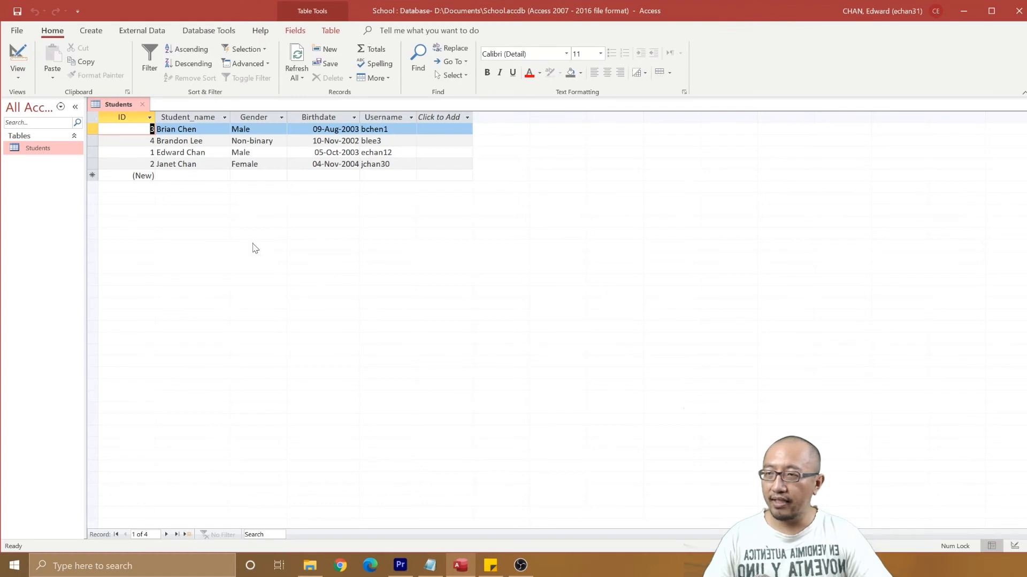
Step: Permanently delete the ID field and select Username to sit as the first column
{"action": "left_click", "coordinate": [121, 117]}
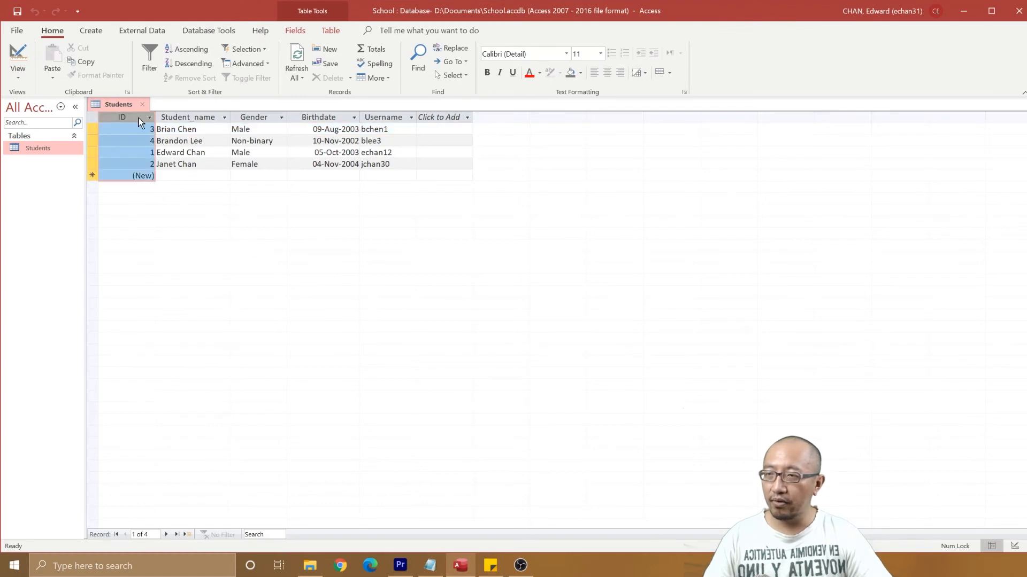
{"action": "right_click", "coordinate": [122, 117]}
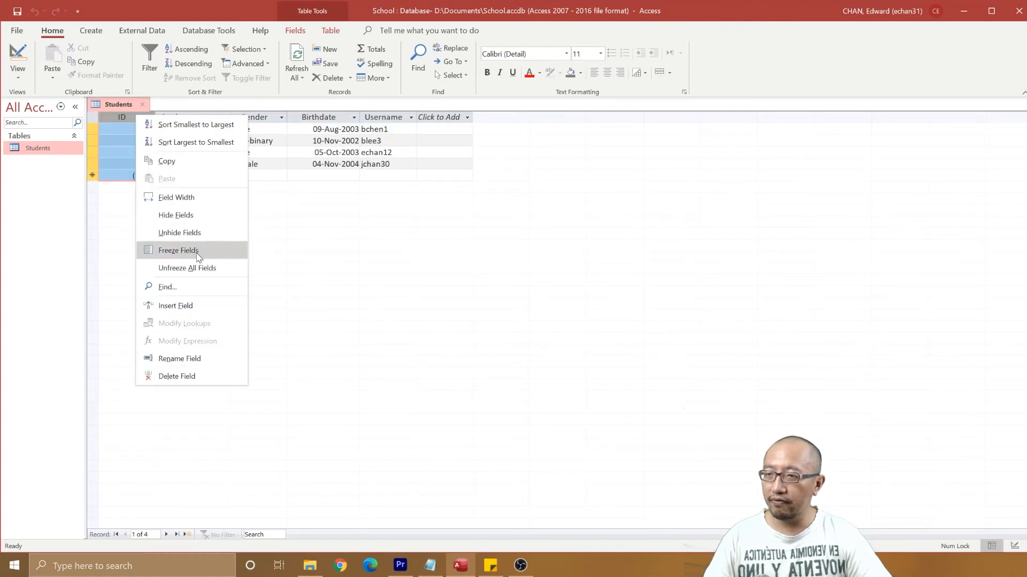
{"action": "mouse_move", "coordinate": [205, 236]}
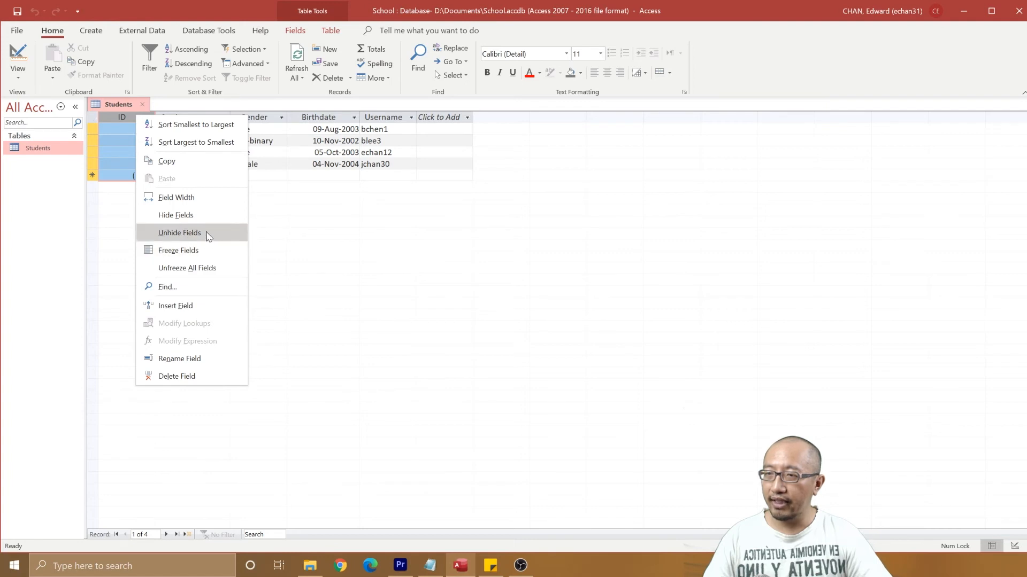
{"action": "left_click", "coordinate": [176, 376]}
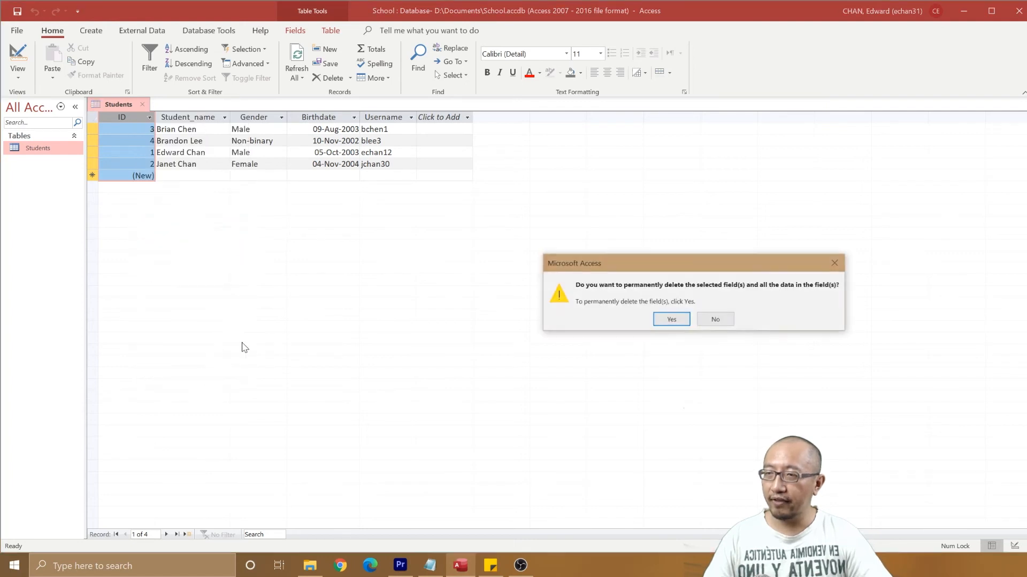
{"action": "left_click", "coordinate": [670, 318]}
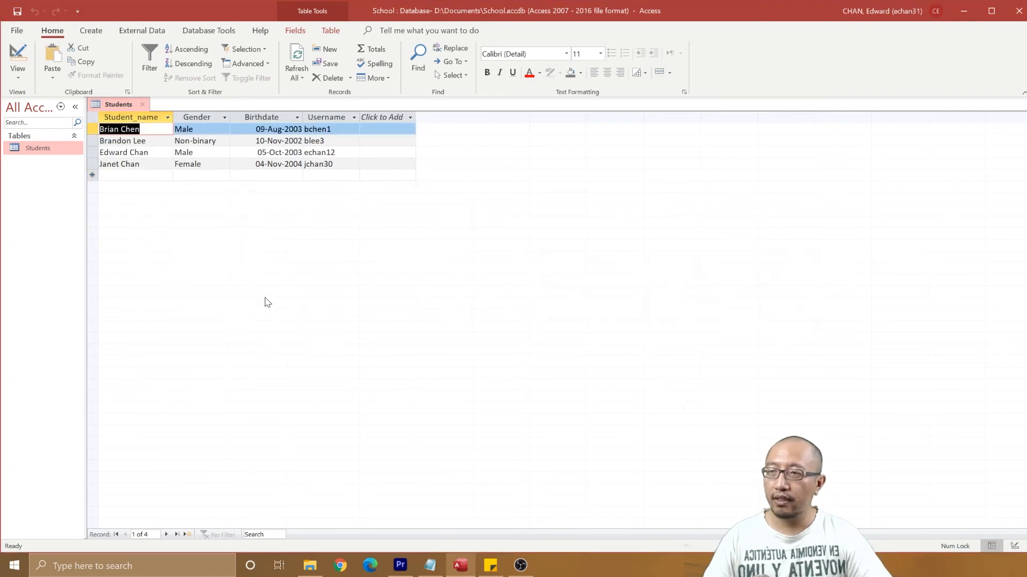
{"action": "left_click", "coordinate": [327, 116]}
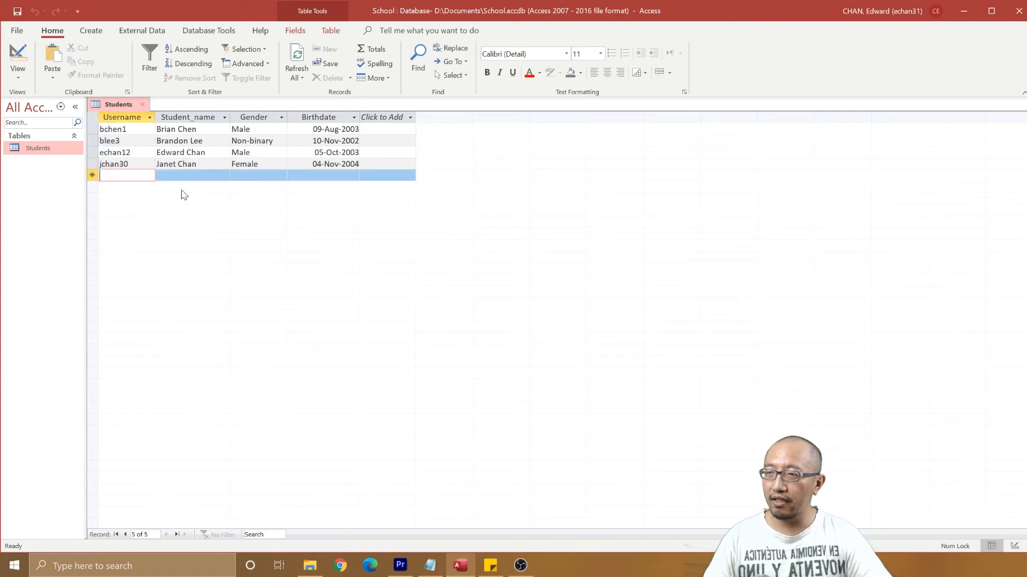
{"action": "left_click", "coordinate": [192, 175]}
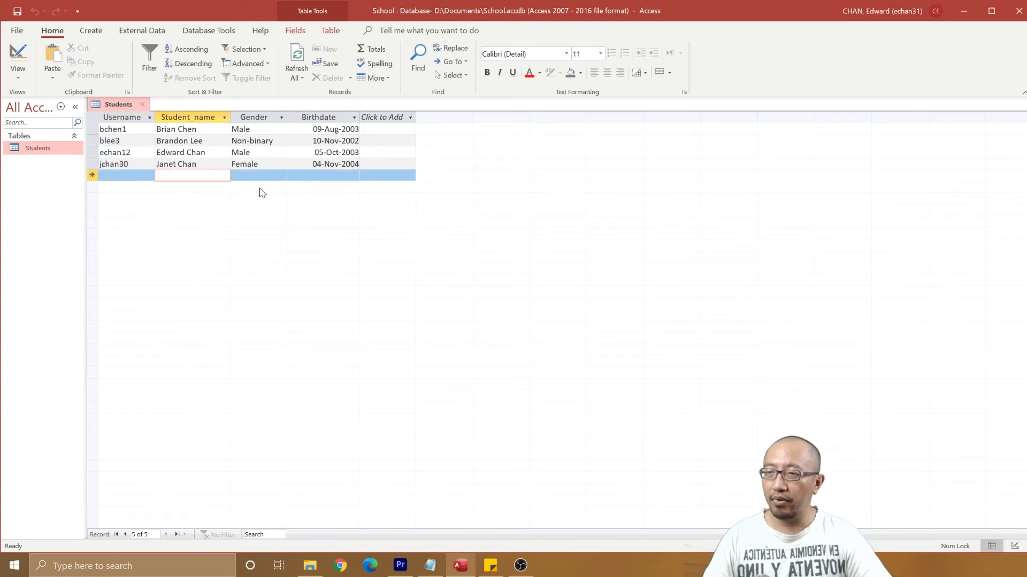
{"action": "type", "text": "E"}
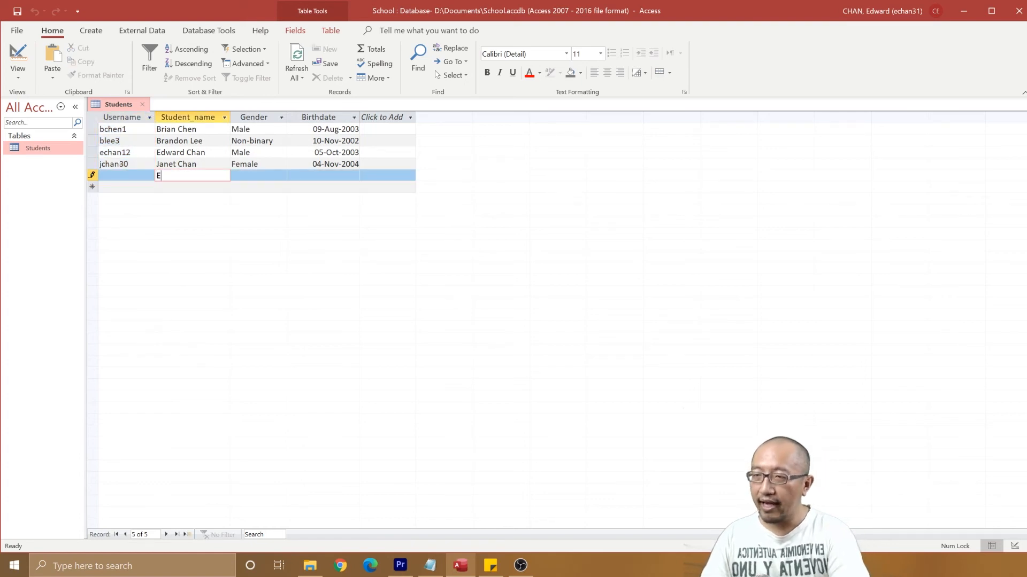
{"action": "type", "text": "mma W"}
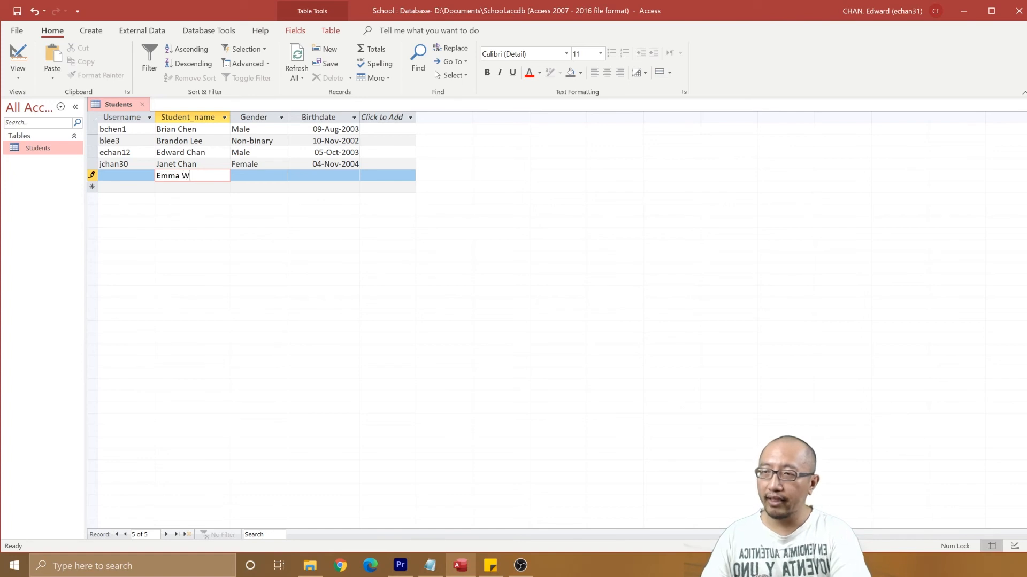
{"action": "type", "text": "hite"}
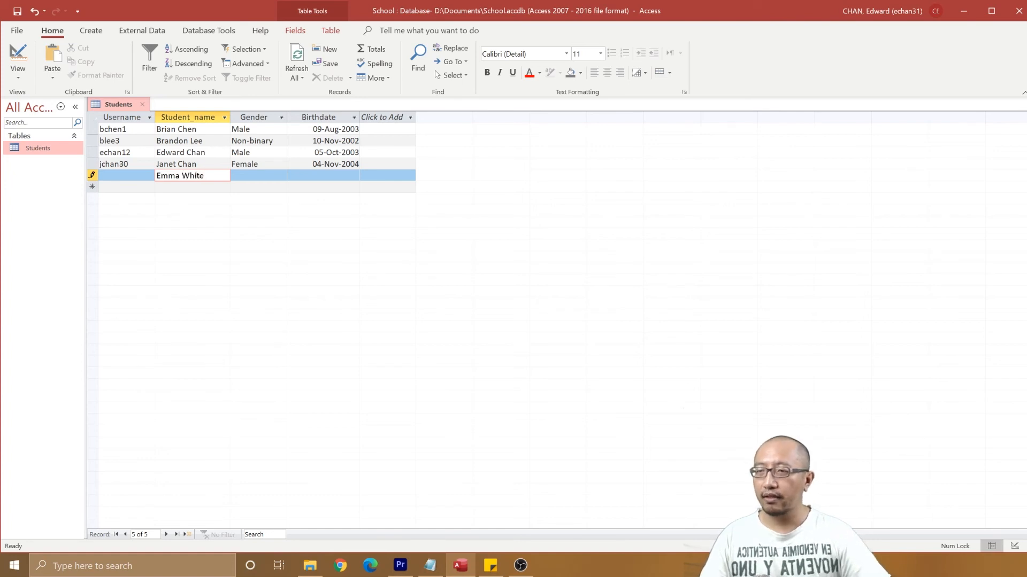
Step: Set the new record's gender to Female and birthdate to 01-Mar-2004
{"action": "left_click", "coordinate": [255, 175]}
{"action": "type", "text": "Female"}
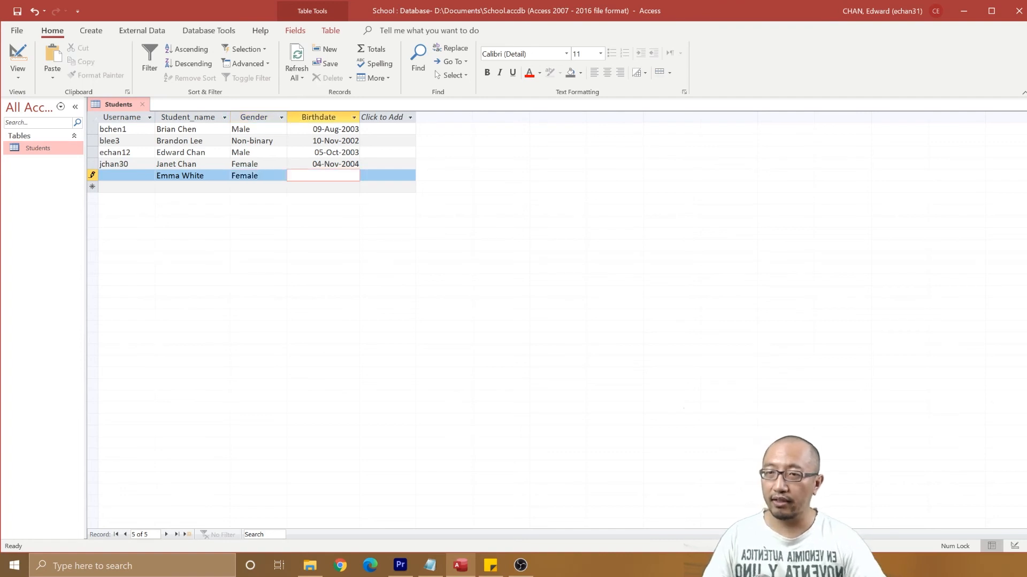
{"action": "type", "text": "01-"}
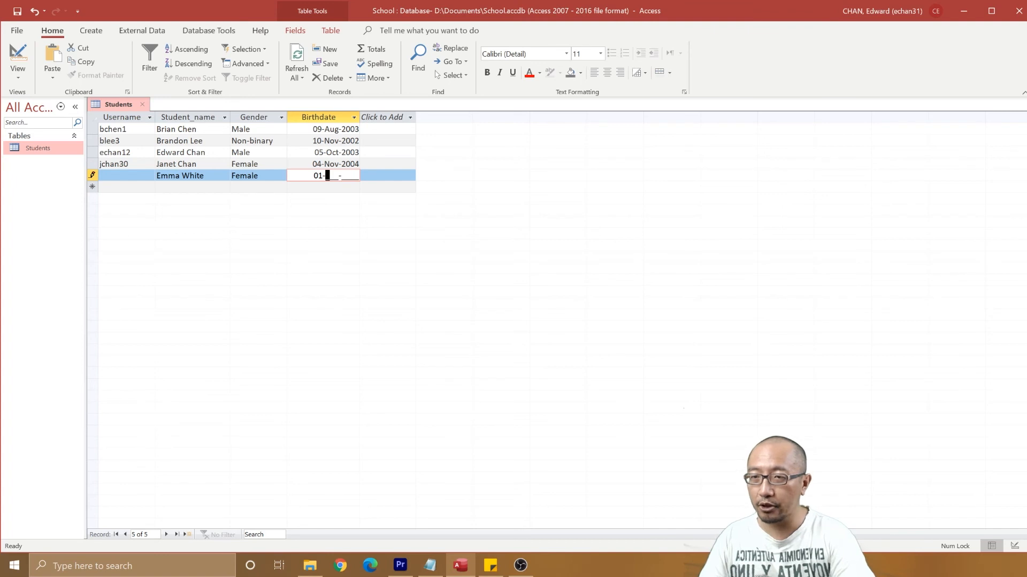
{"action": "type", "text": "Mar-"}
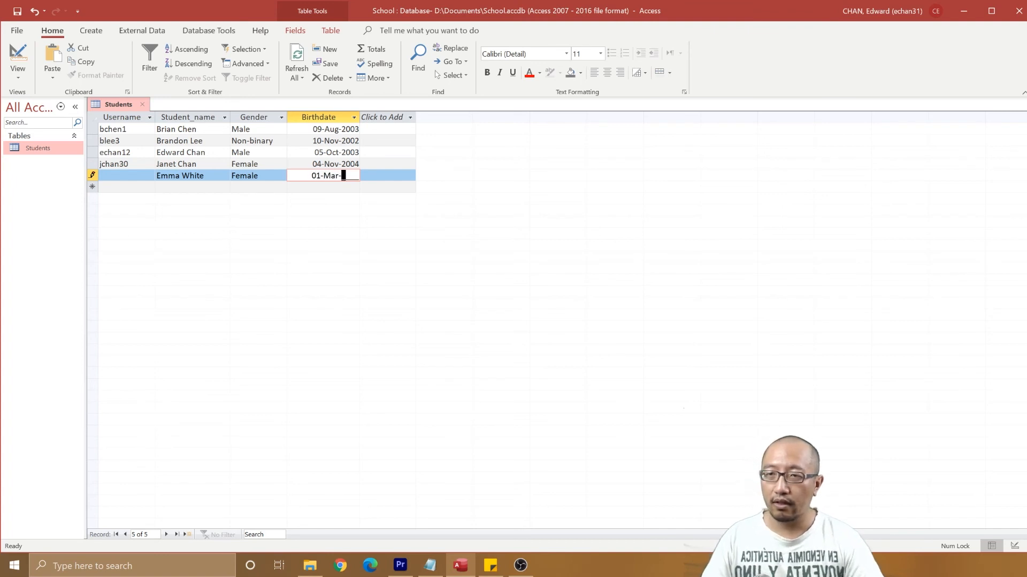
{"action": "type", "text": "2004"}
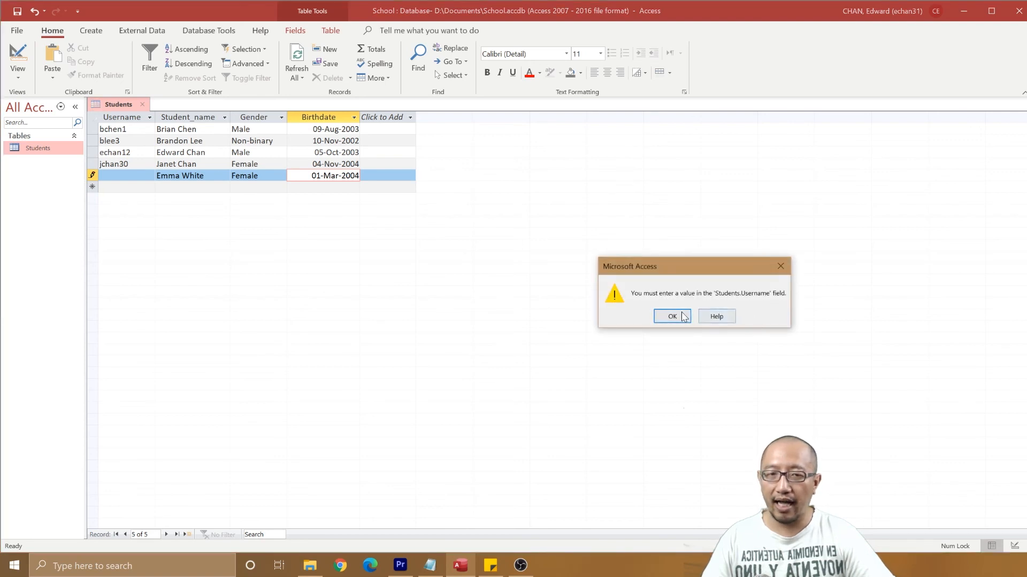
{"action": "left_click", "coordinate": [671, 316]}
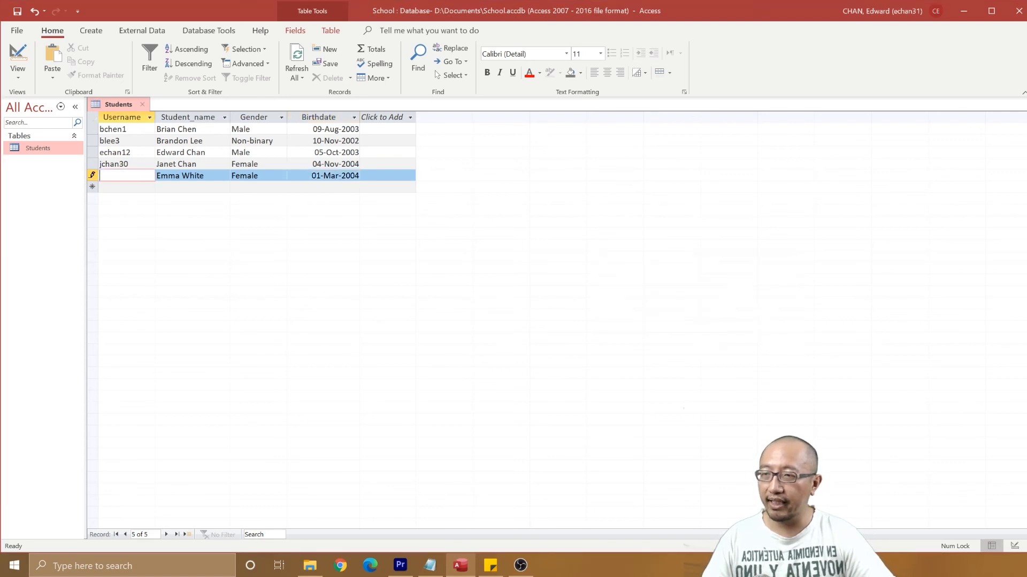
{"action": "type", "text": "ewhit"}
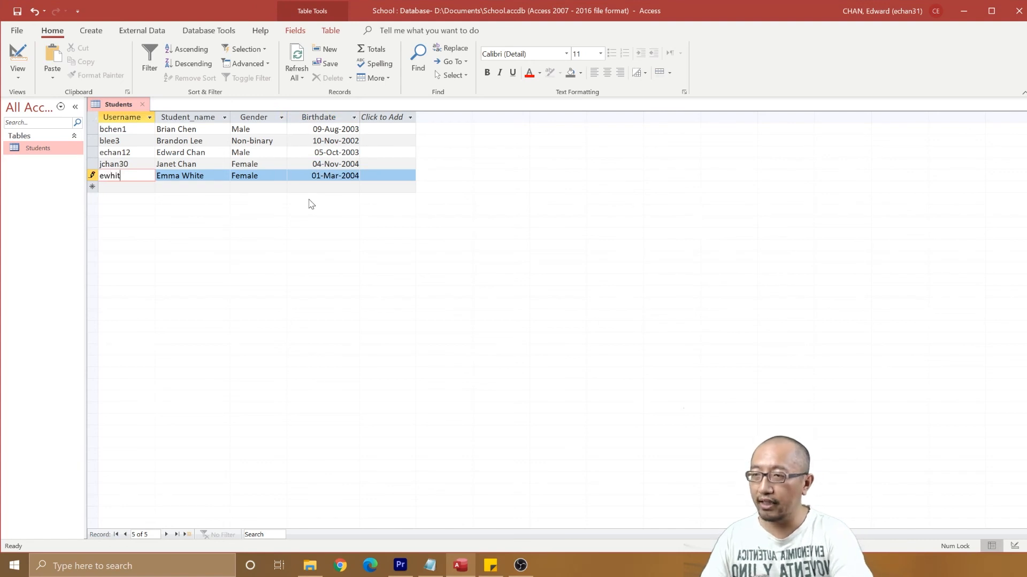
{"action": "type", "text": "9"}
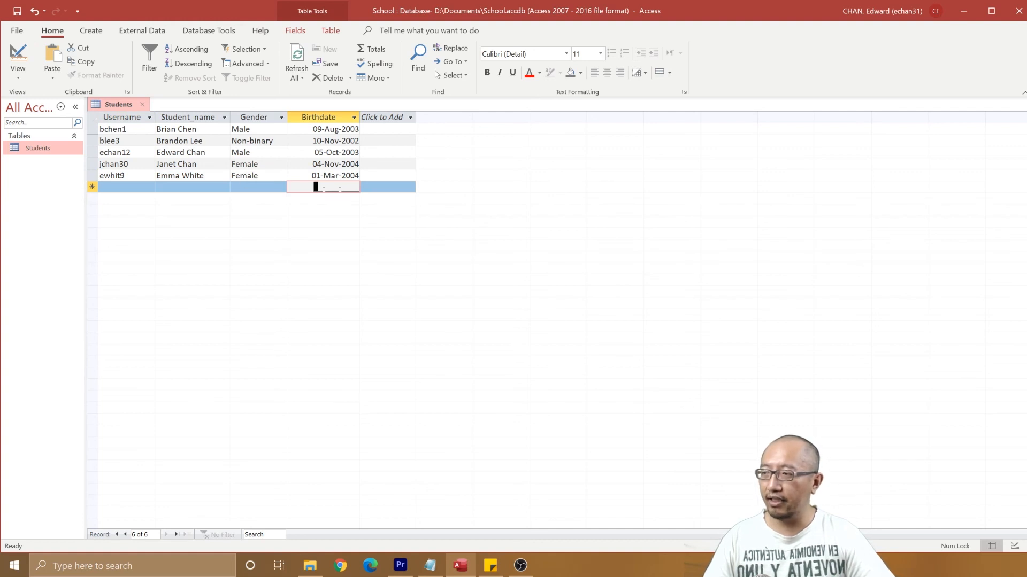
{"action": "mouse_move", "coordinate": [133, 170]}
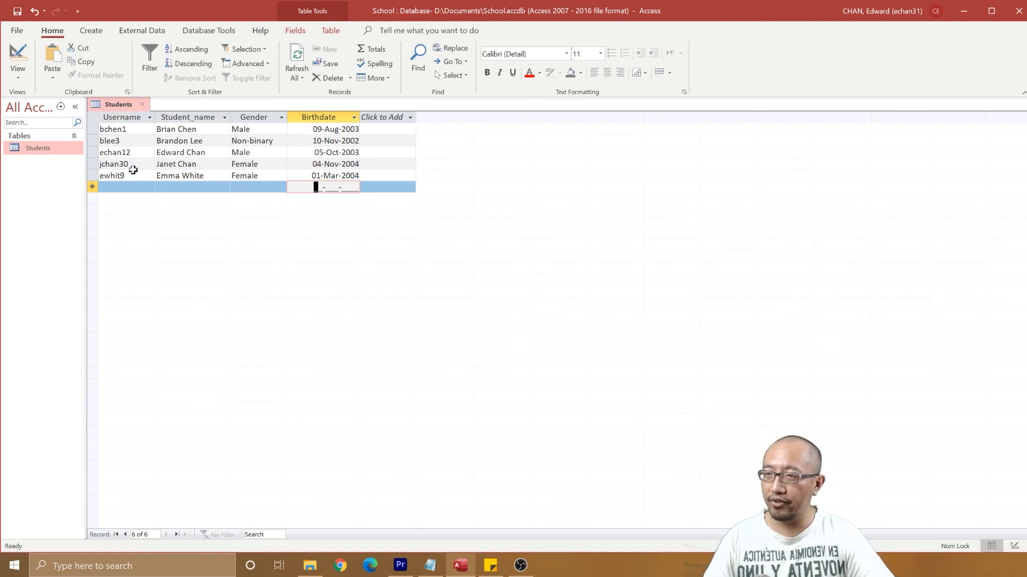